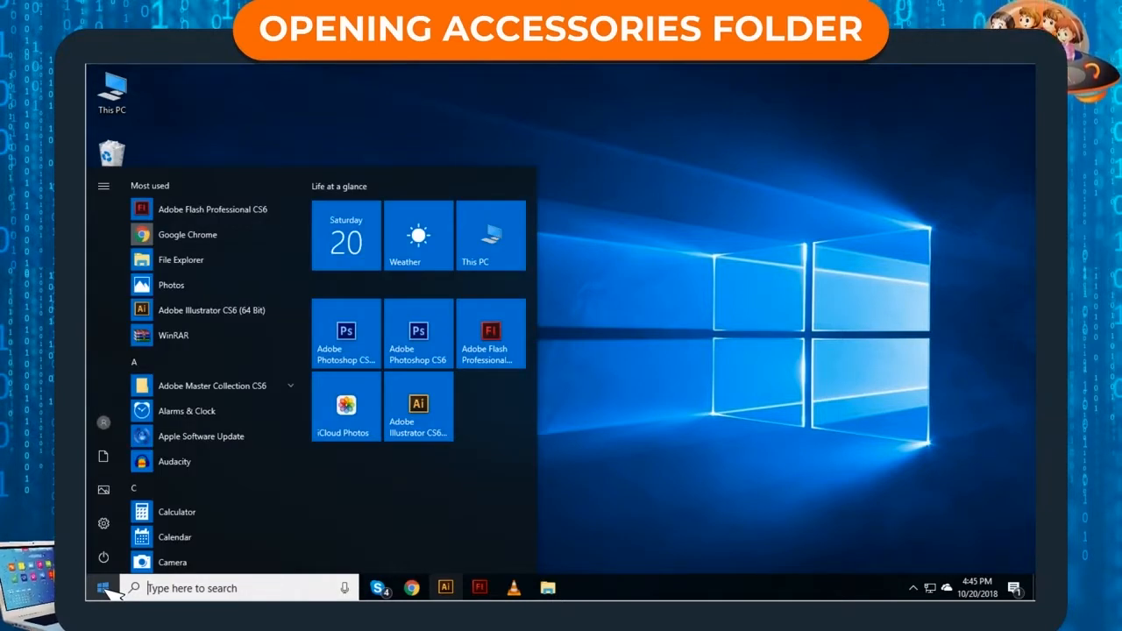
- Scroll the Start app list down to W and expand the Windows Accessories folder
scroll(down, 3)
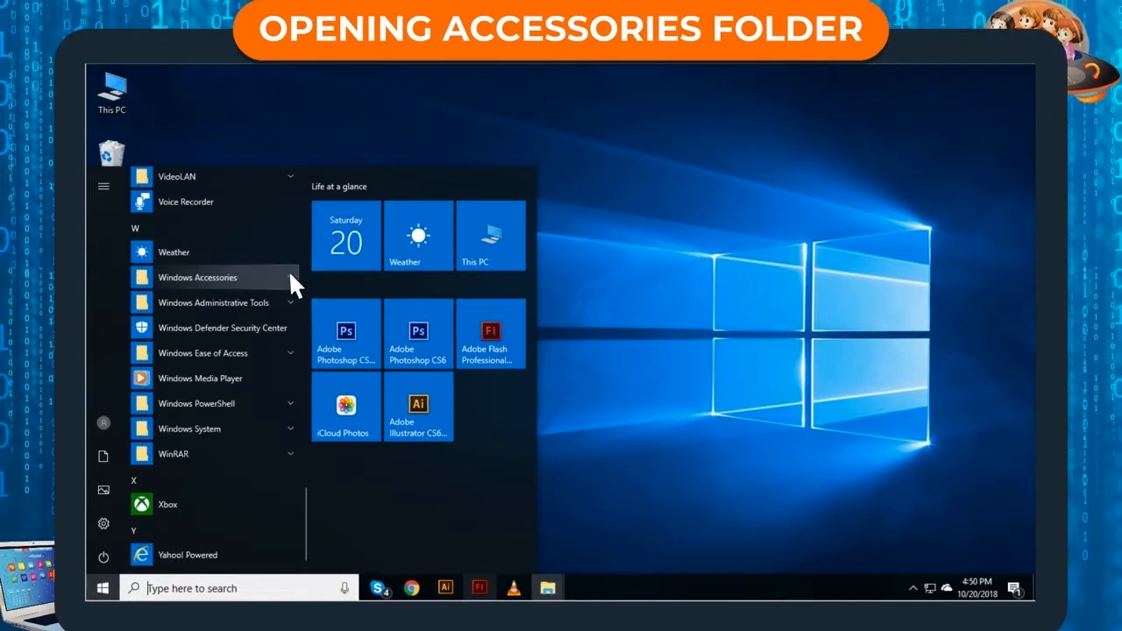
click(197, 277)
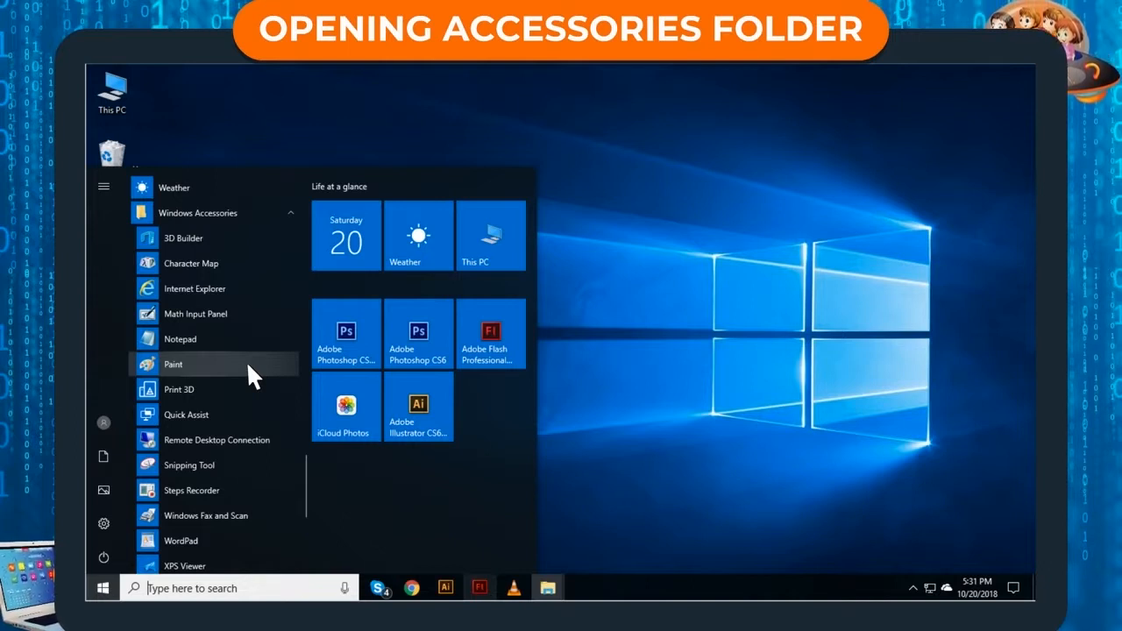
mouse_move(252, 368)
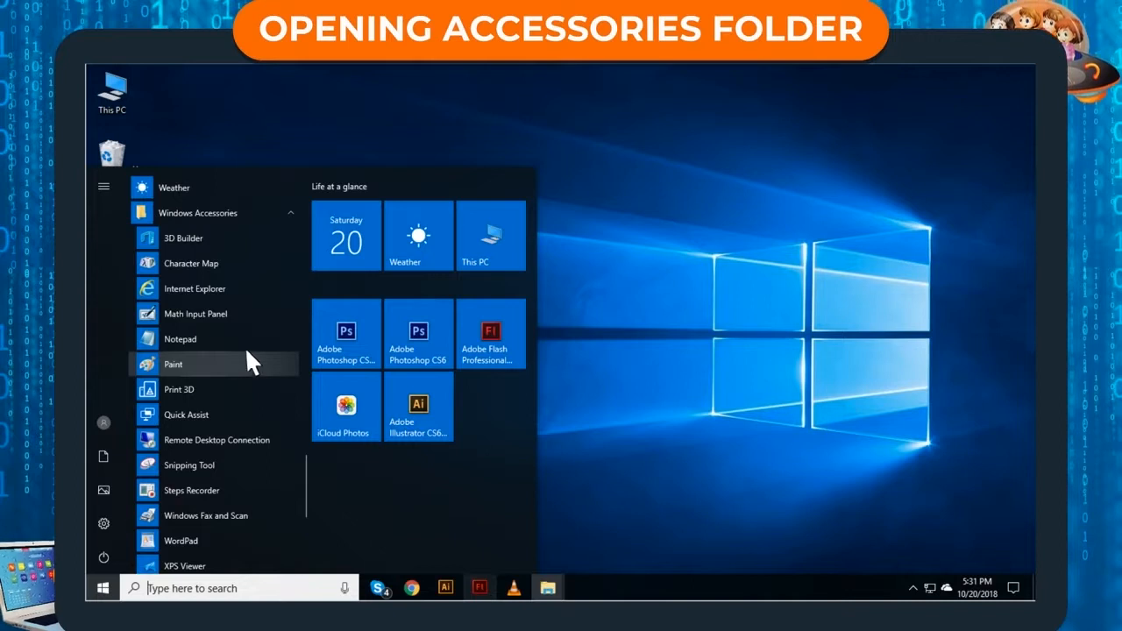
mouse_move(254, 548)
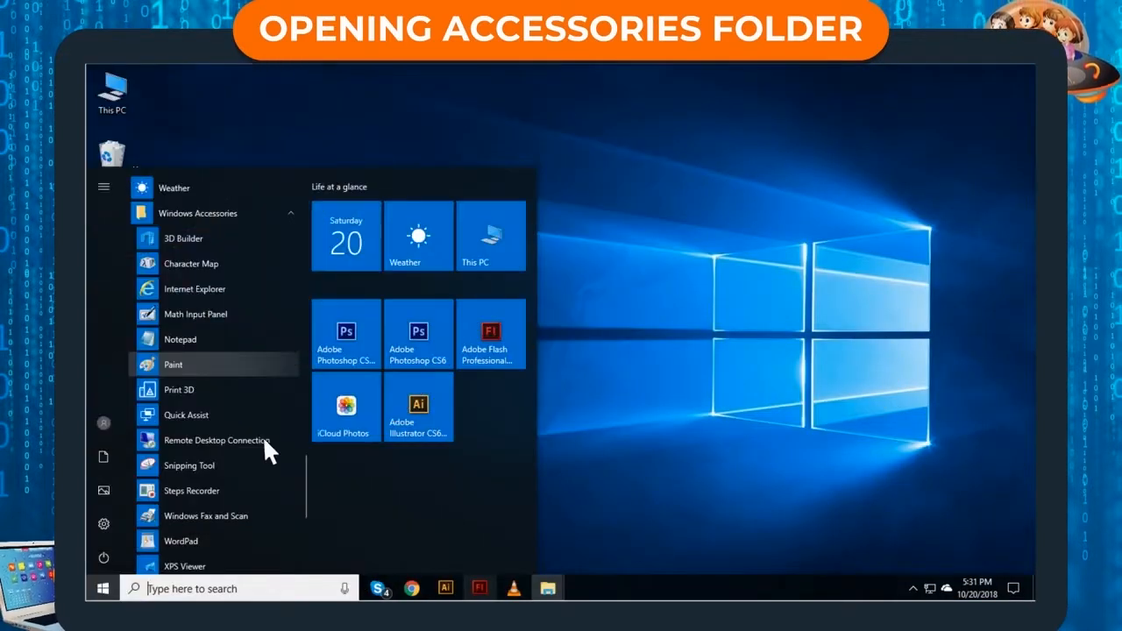
- Dismiss the Start menu so the empty desktop is showing
click(197, 212)
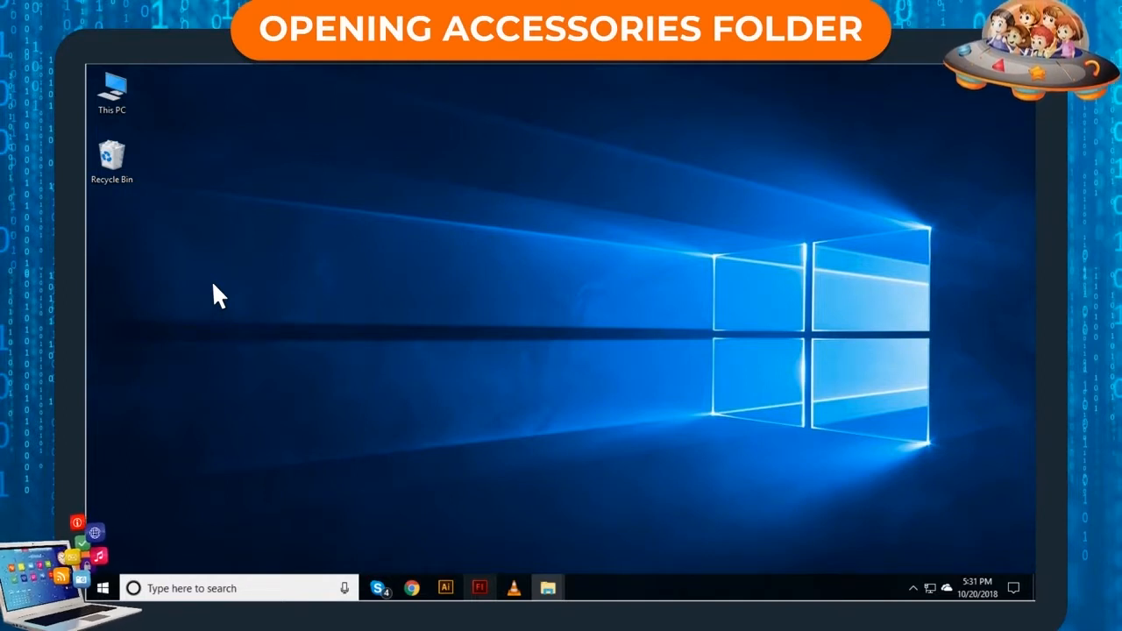
- Launch Calculator from the C section of the Start app list
click(104, 587)
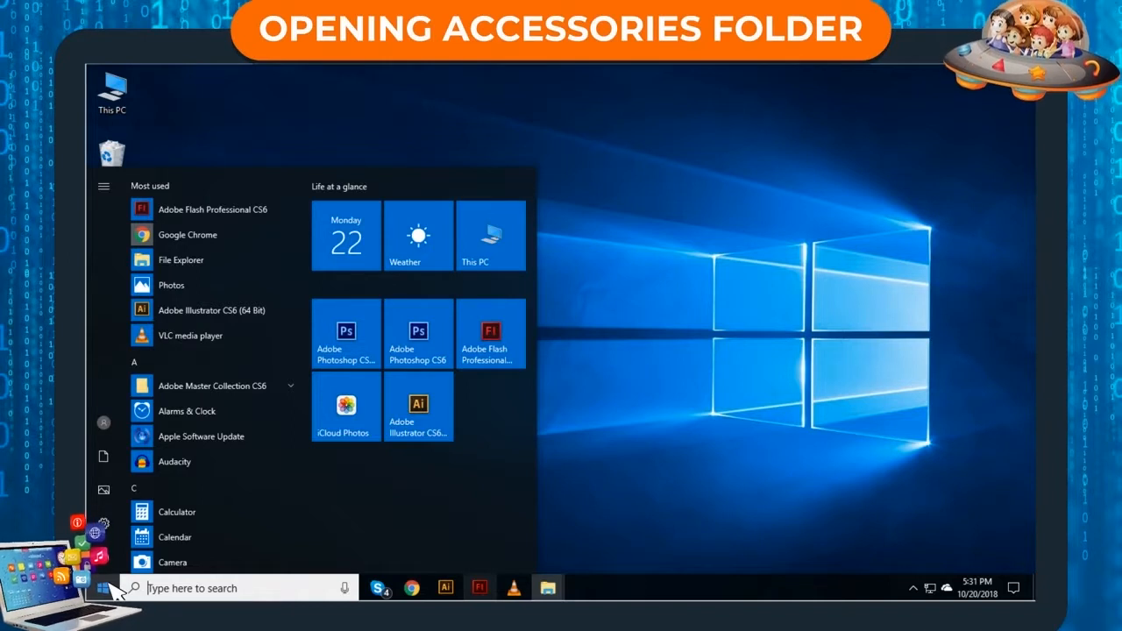
mouse_move(202, 517)
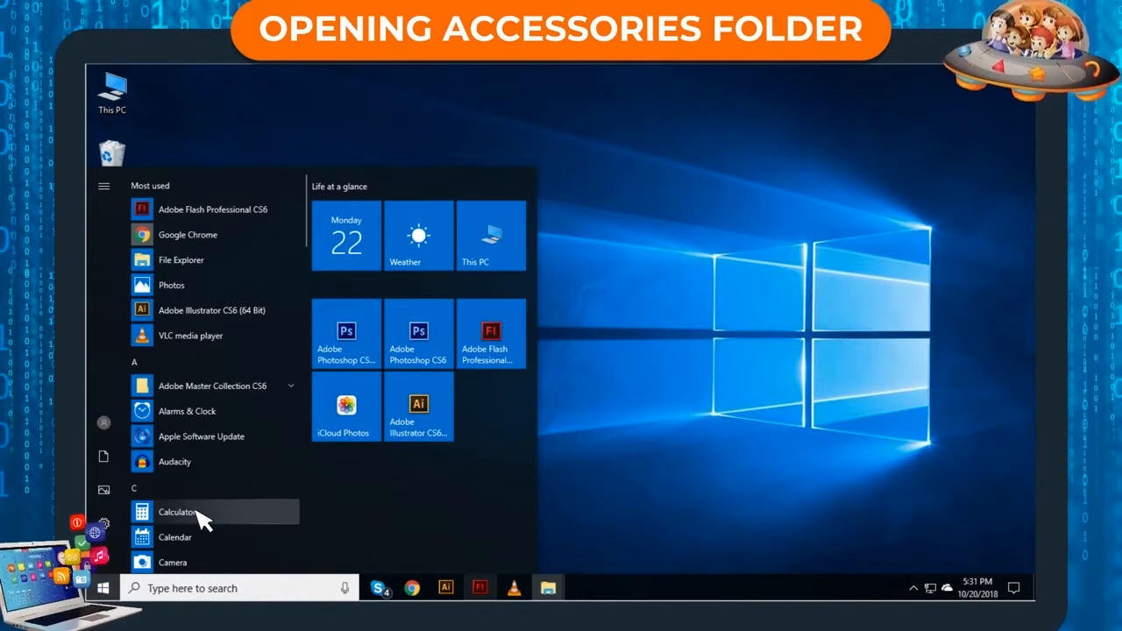
click(177, 512)
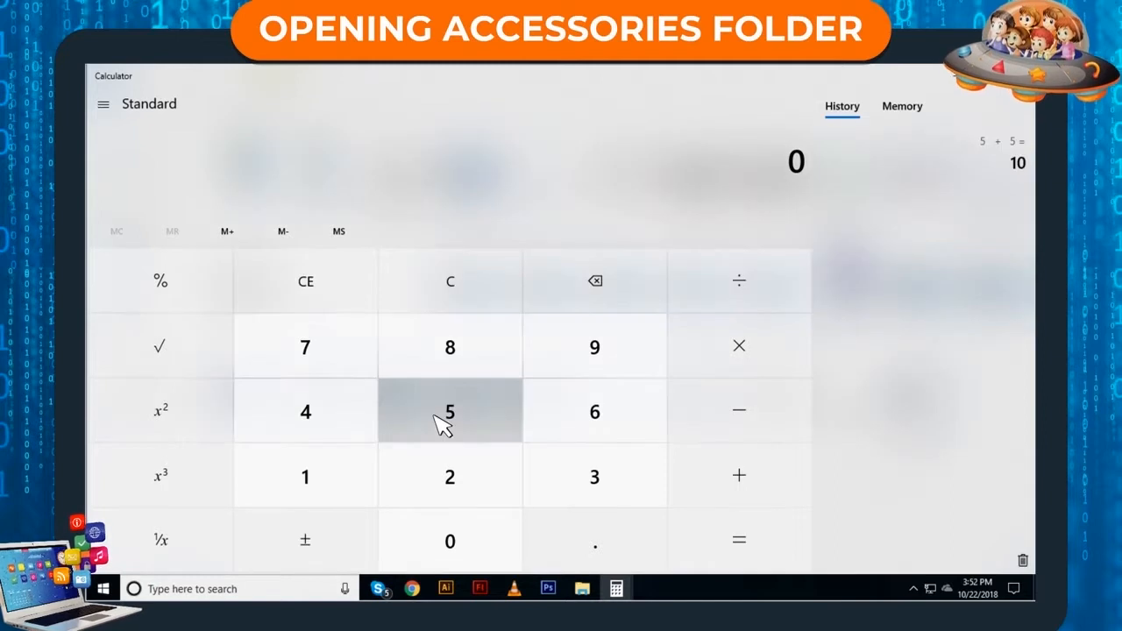
- Calculate 5 ÷ 5 = 1 on the standard keypad
click(450, 412)
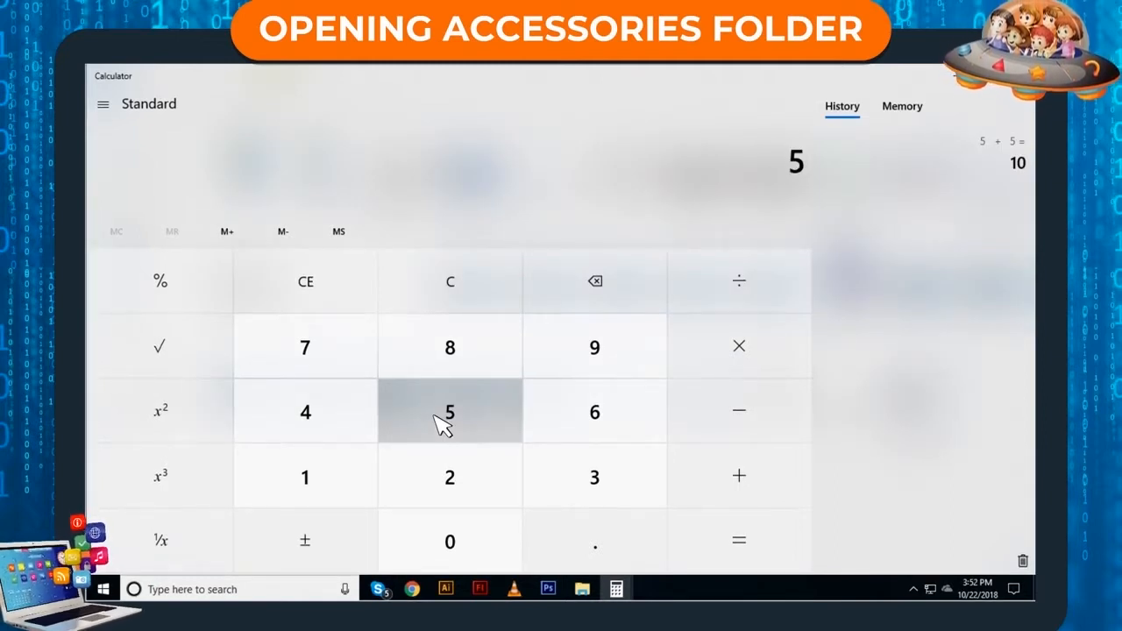
click(739, 410)
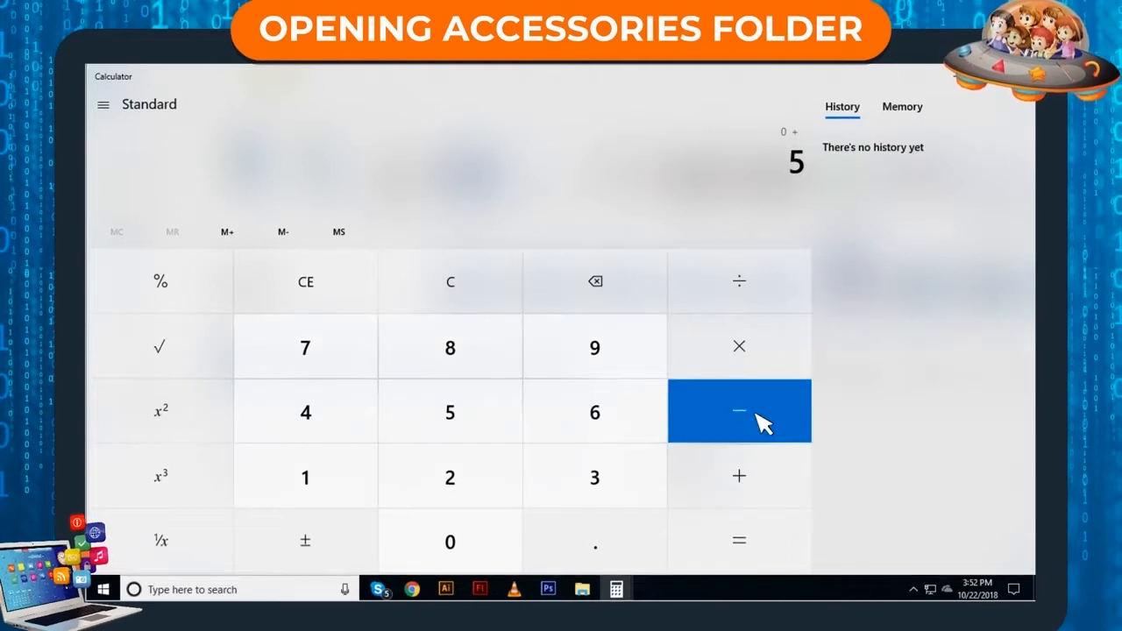
click(738, 282)
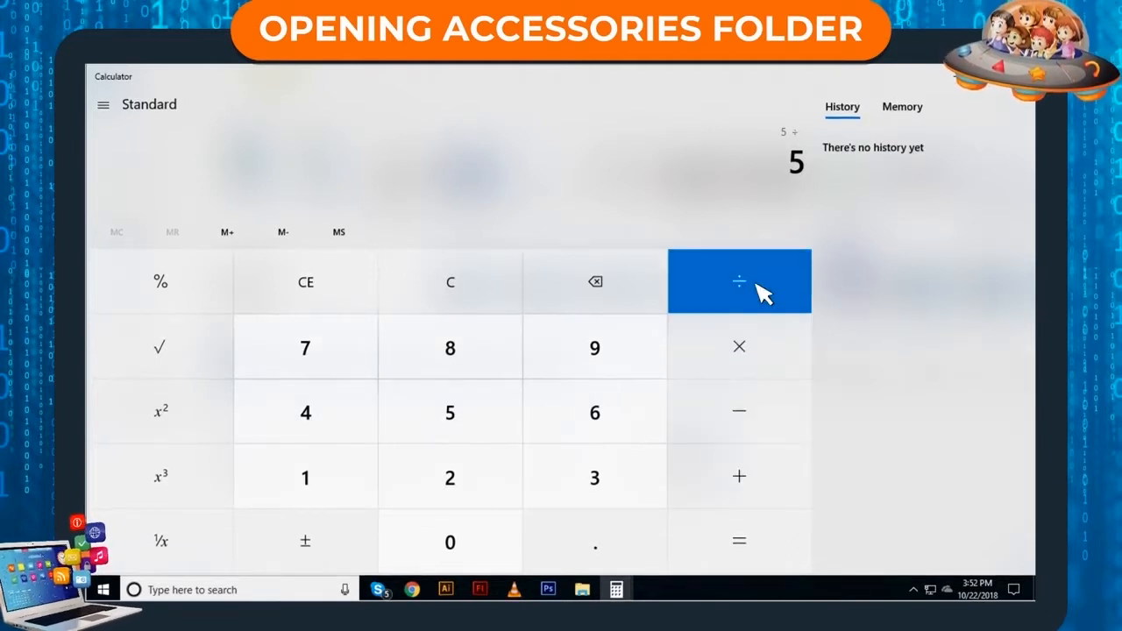
click(739, 541)
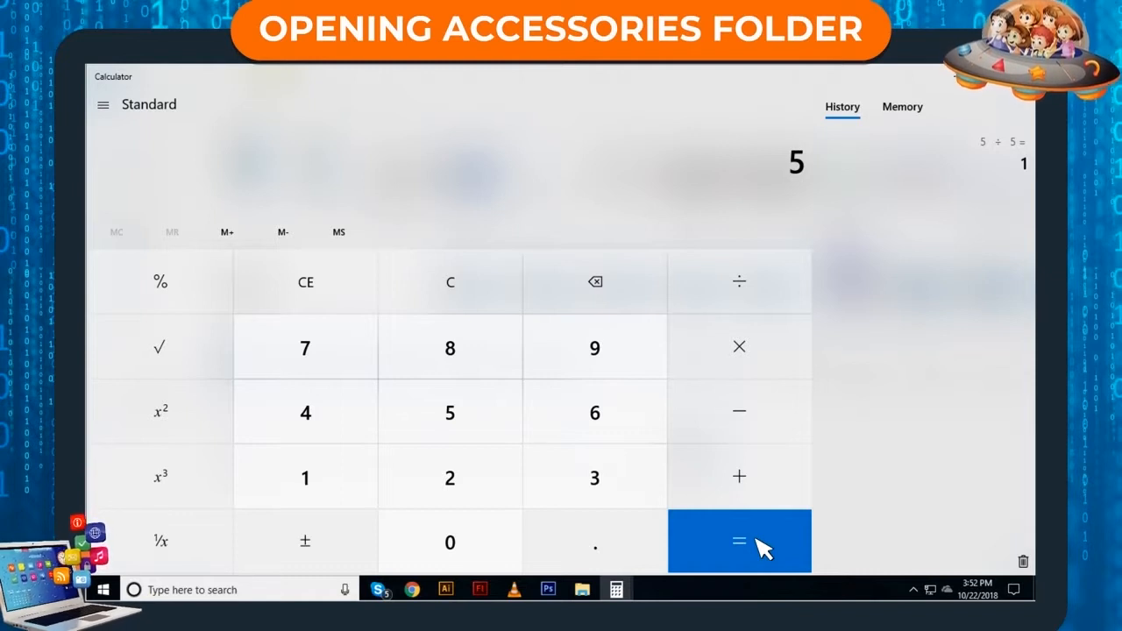
mouse_move(117, 118)
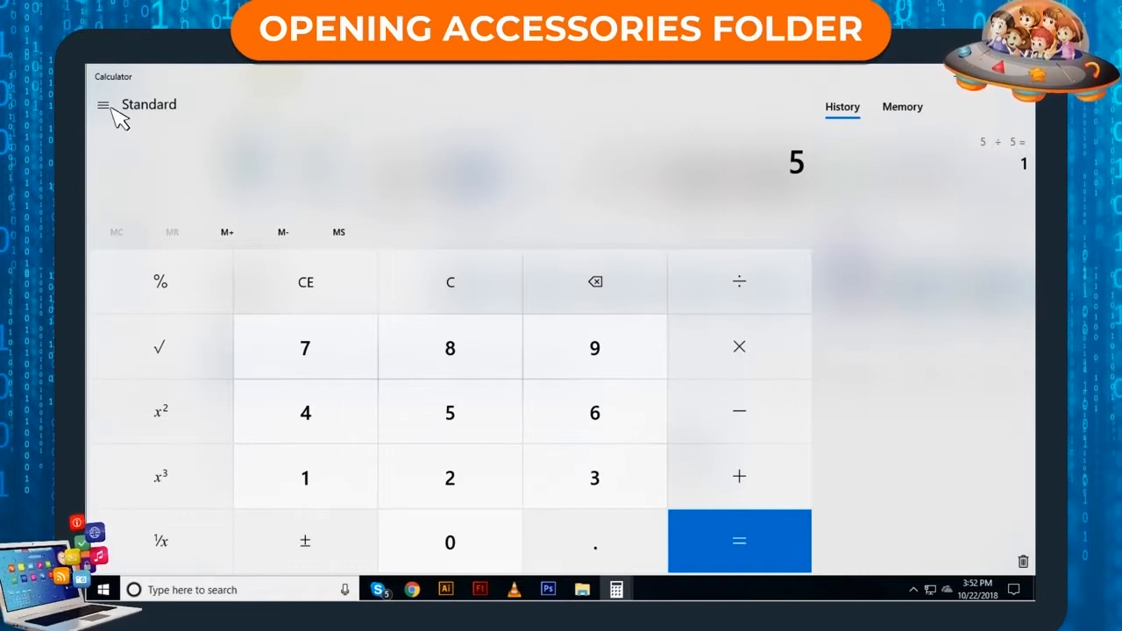
- Browse Calculator's modes and converters menu, then close Calculator
click(105, 104)
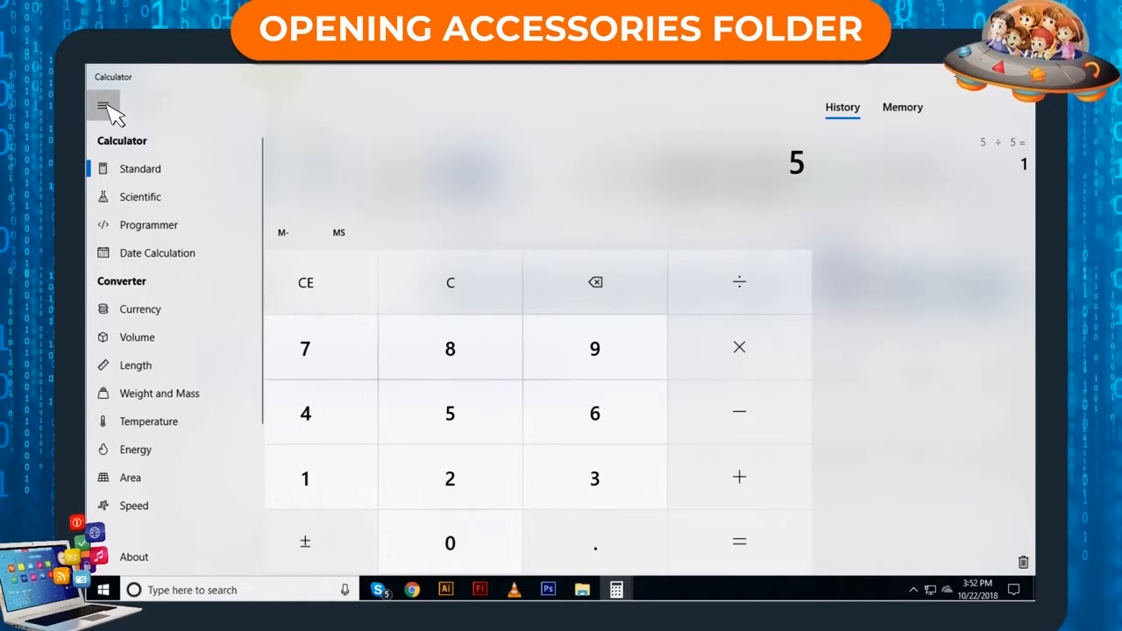
mouse_move(118, 123)
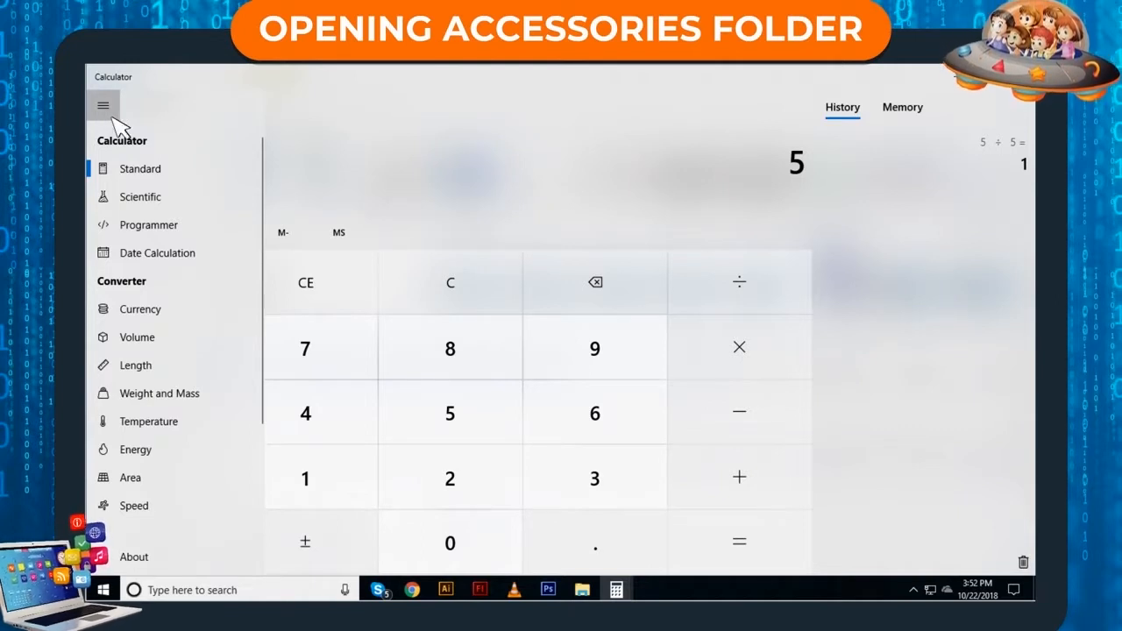
mouse_move(139, 196)
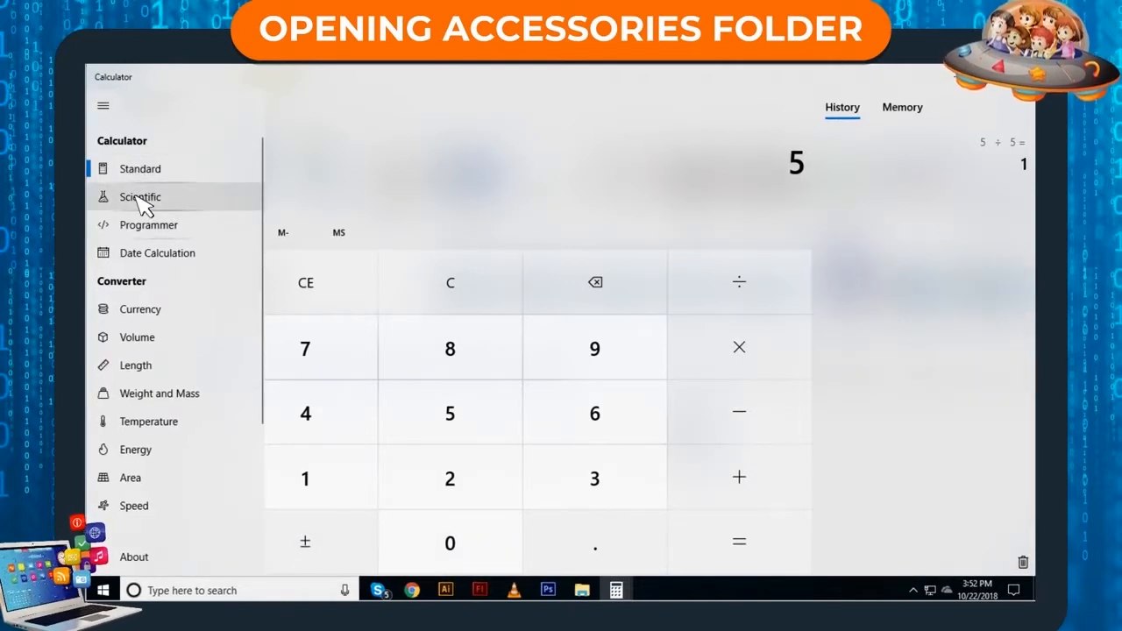
mouse_move(145, 260)
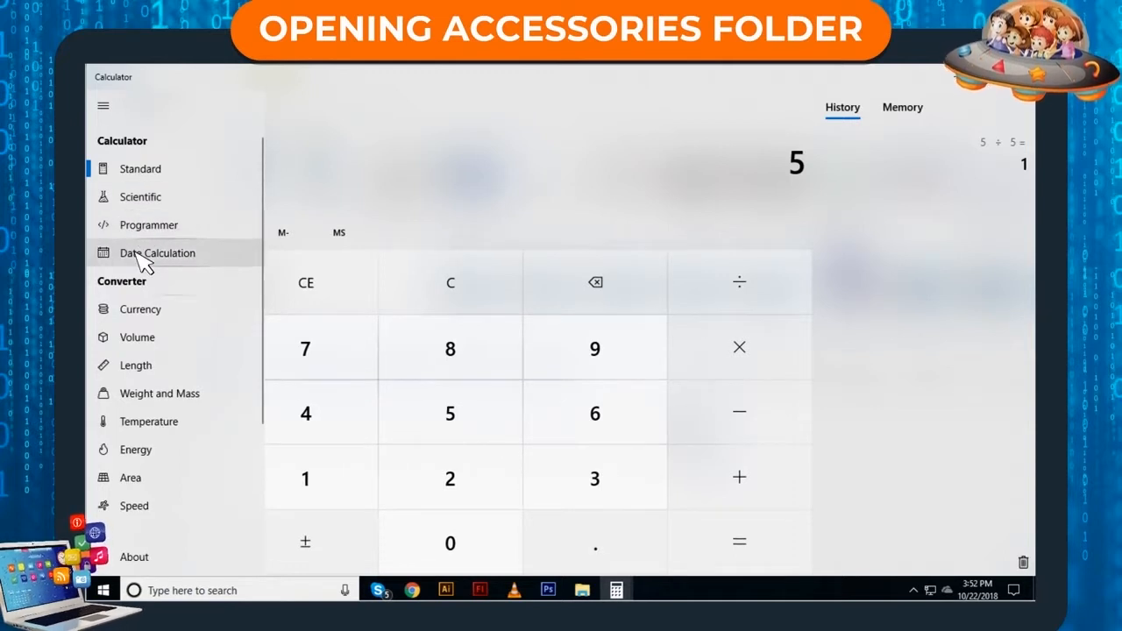
mouse_move(135, 336)
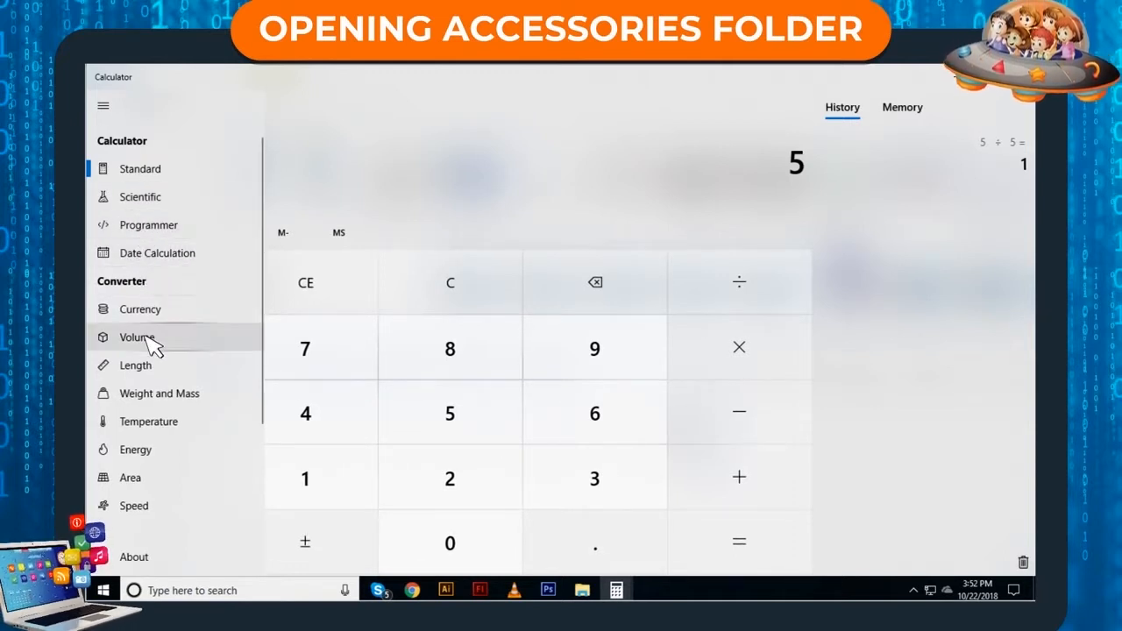
mouse_move(160, 393)
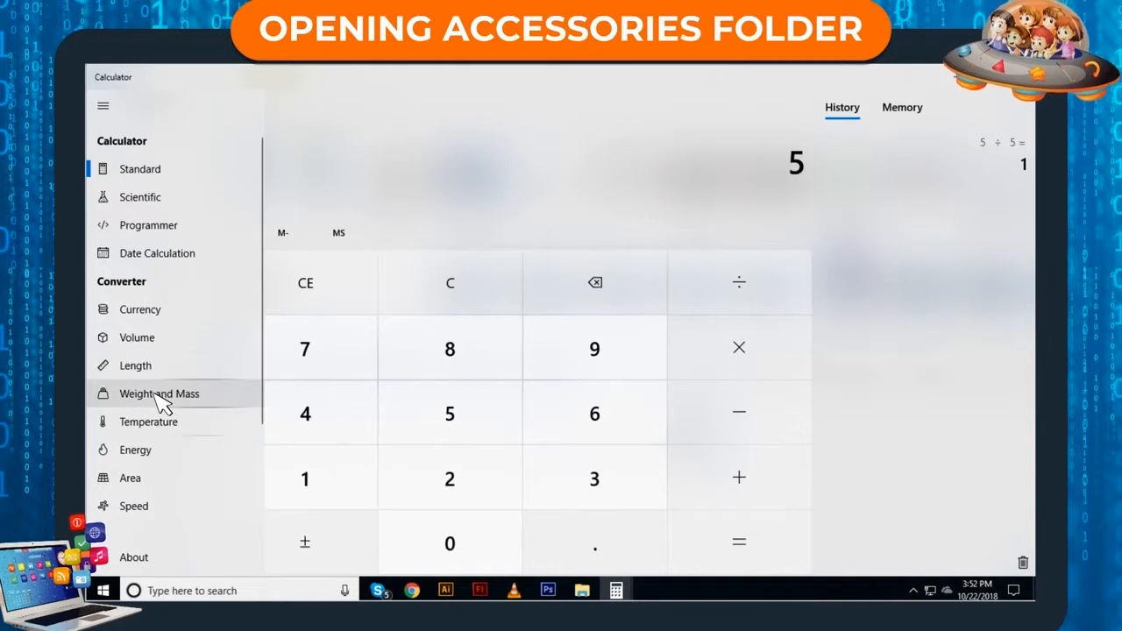
click(159, 392)
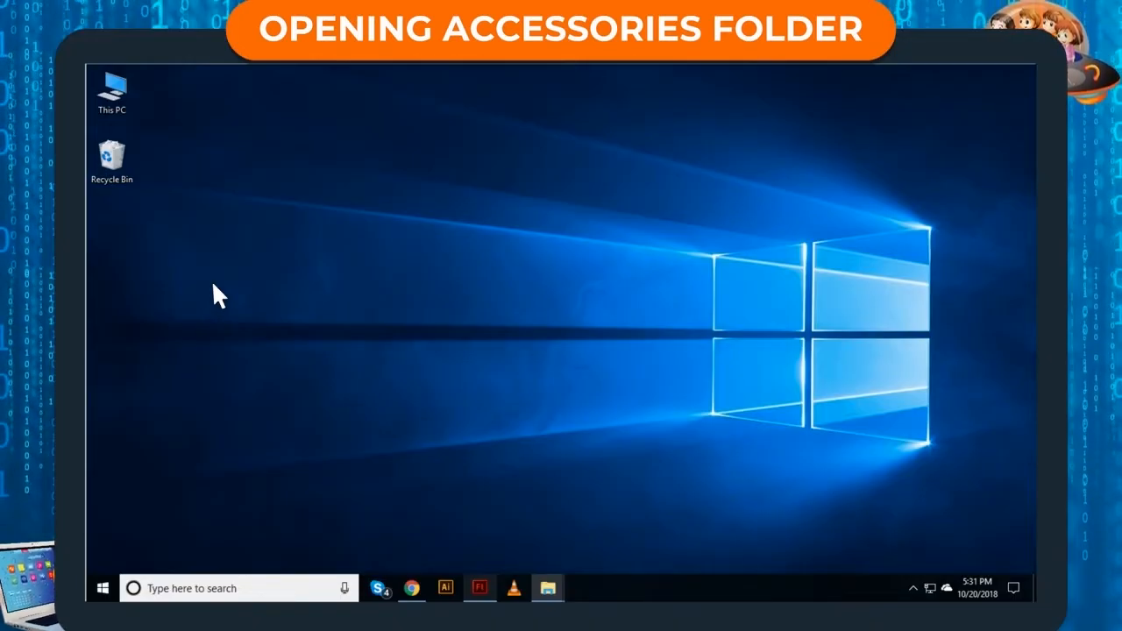
- Launch Paint from Windows Accessories to get a blank canvas
click(102, 588)
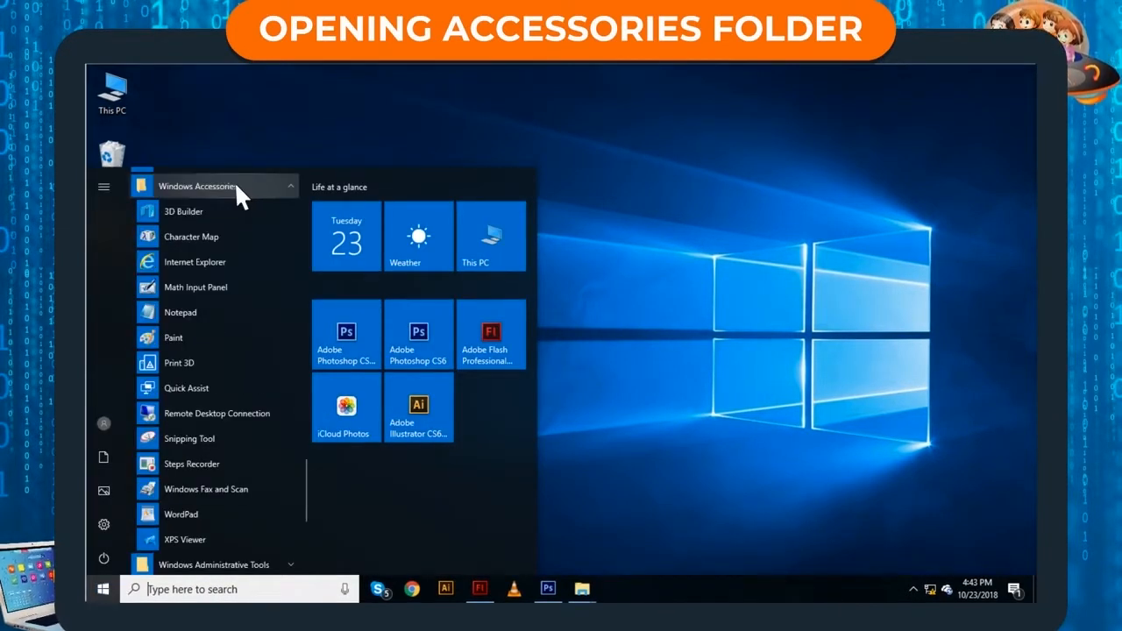
mouse_move(173, 337)
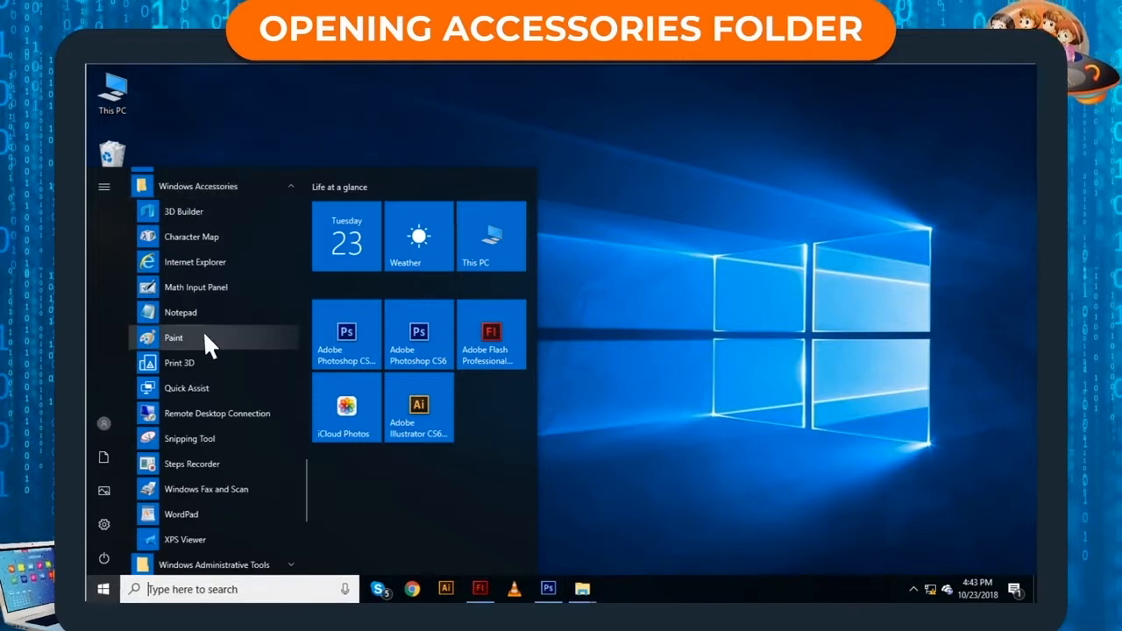
click(173, 338)
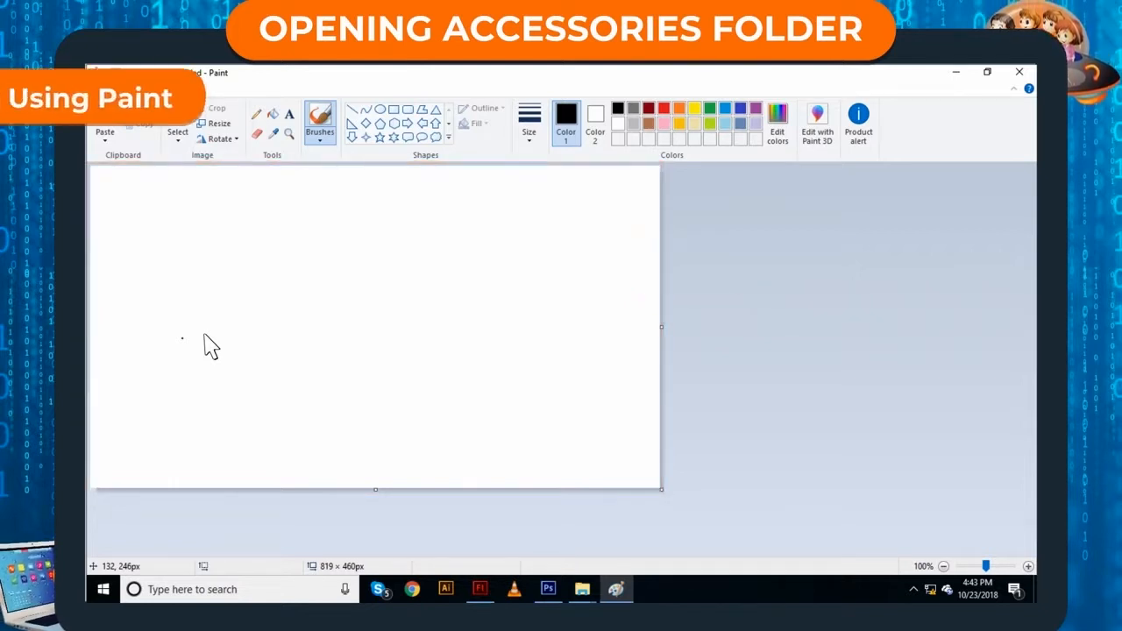
mouse_move(223, 335)
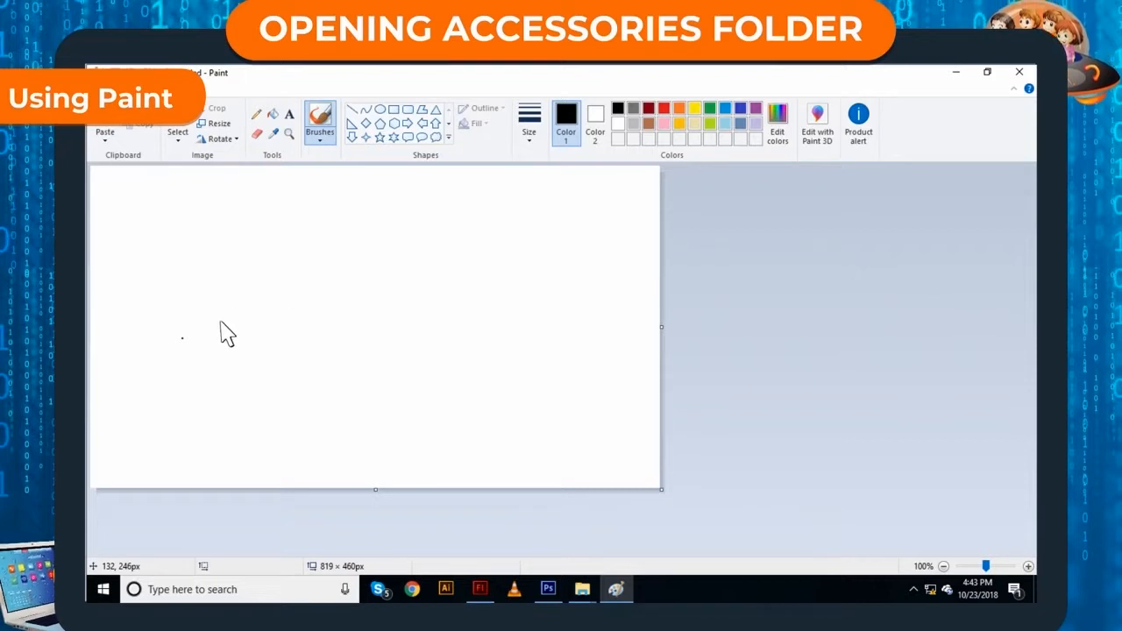
mouse_move(210, 342)
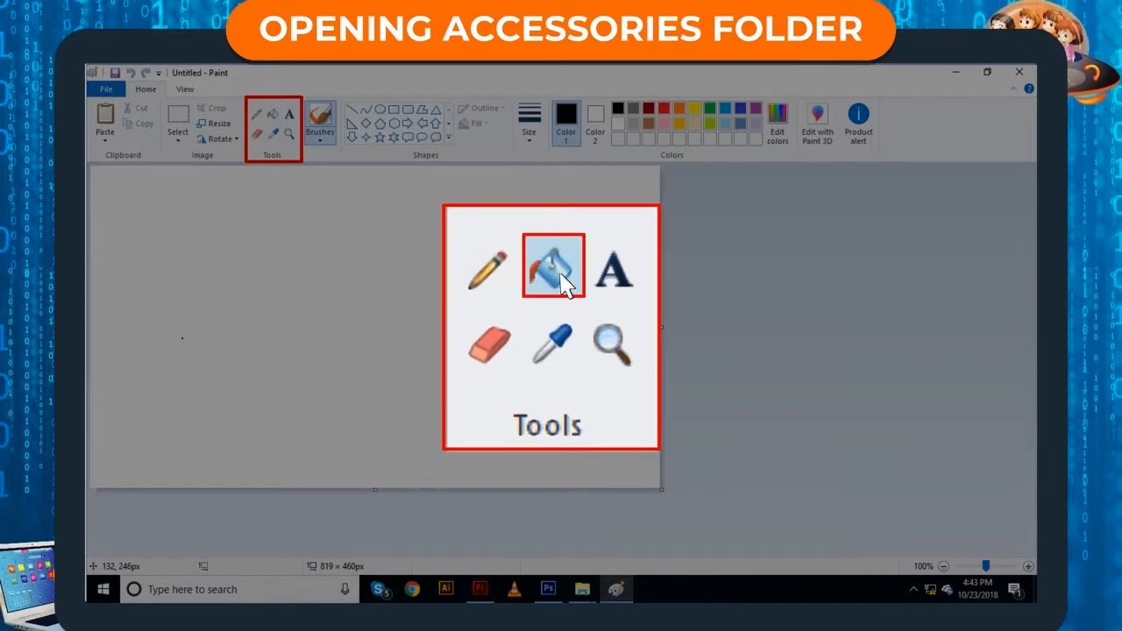
mouse_move(487, 348)
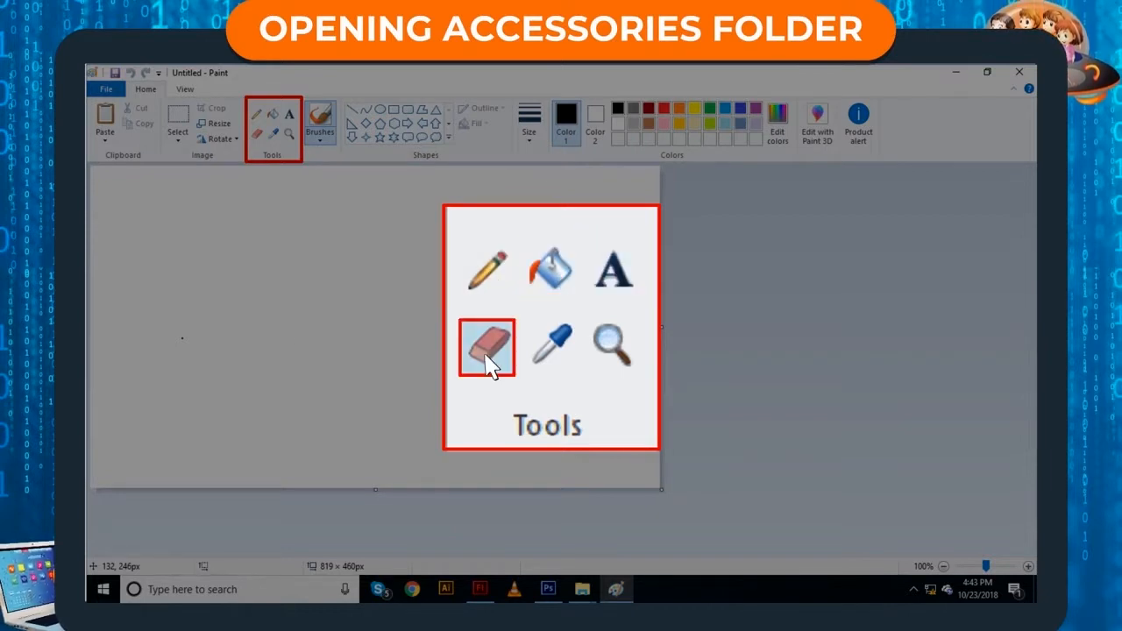
mouse_move(552, 360)
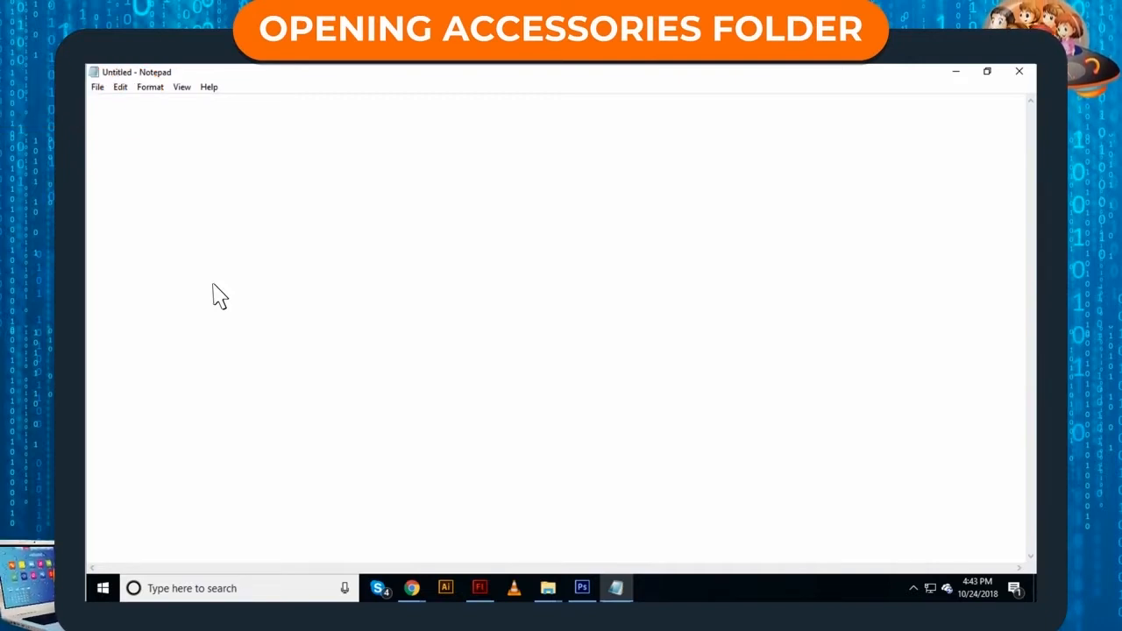
- Launch Notepad from the expanded Windows Accessories folder in Start
text(Hello How Are You ?)
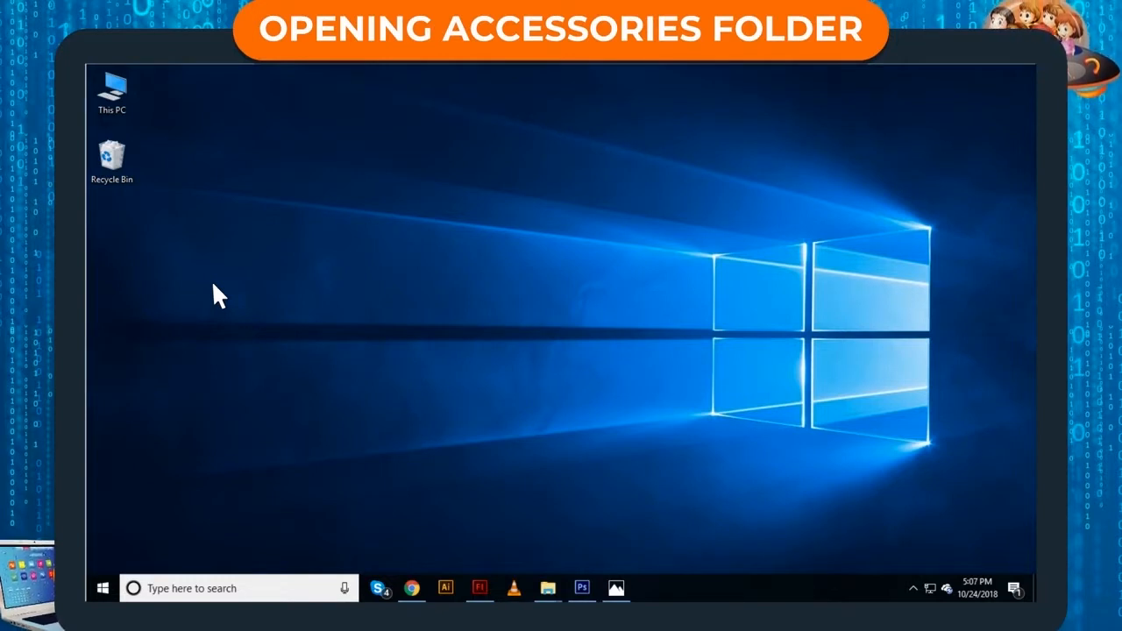
mouse_move(132, 548)
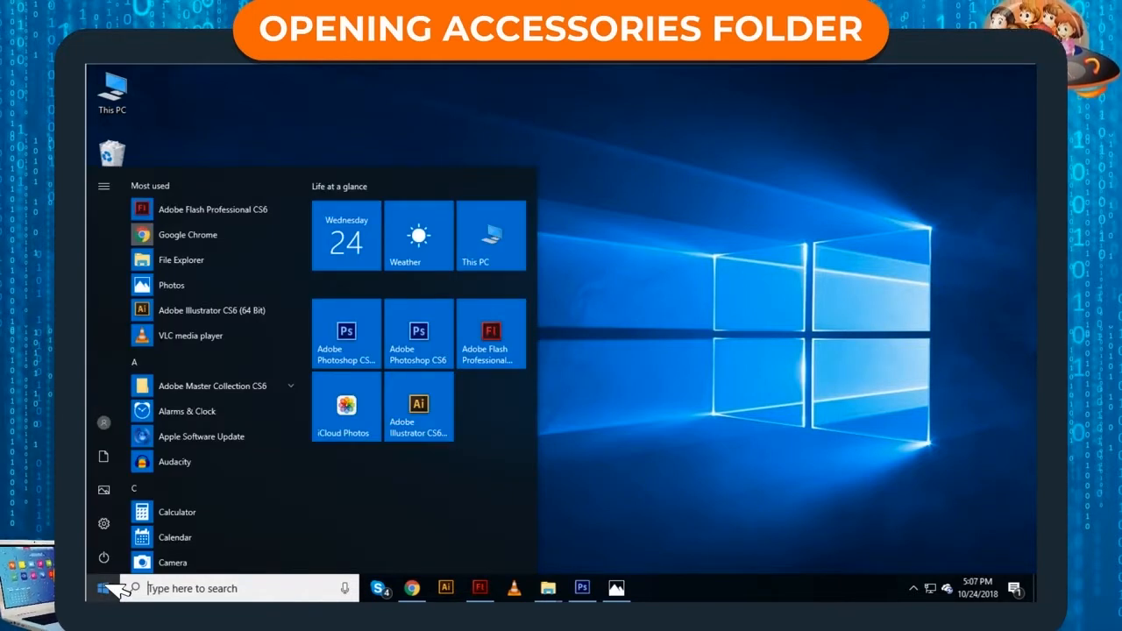
click(199, 185)
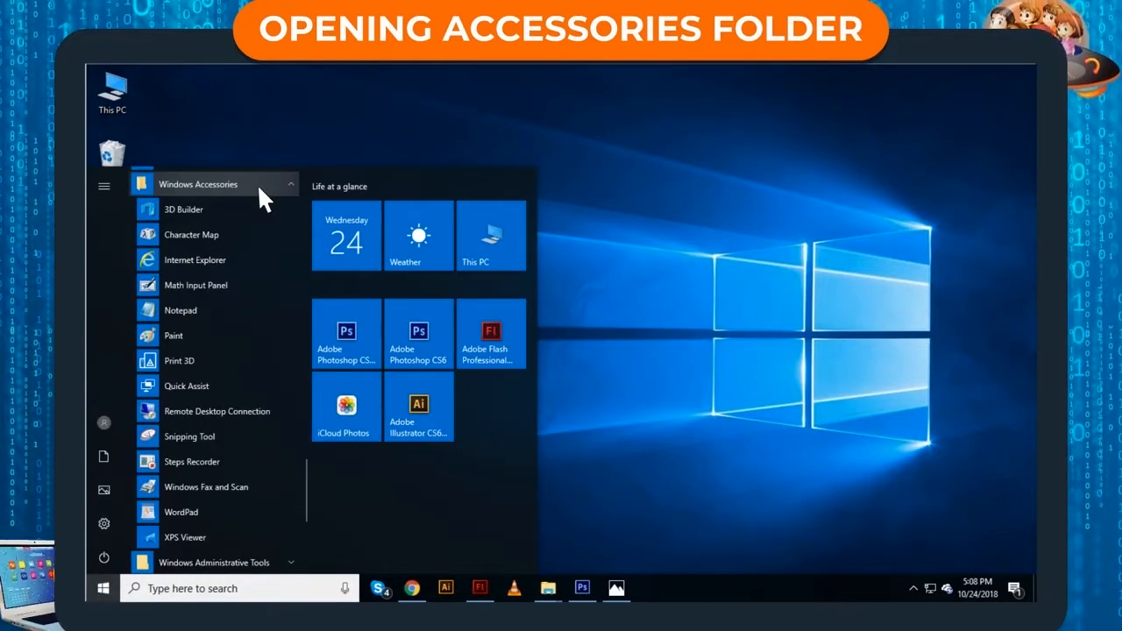
click(181, 309)
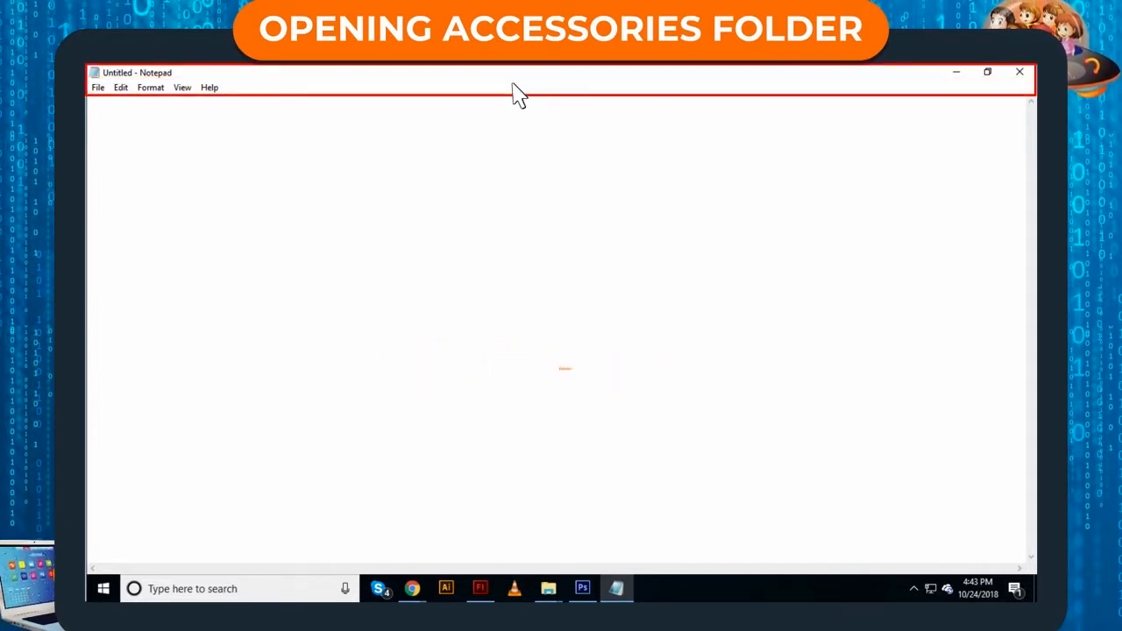
mouse_move(567, 279)
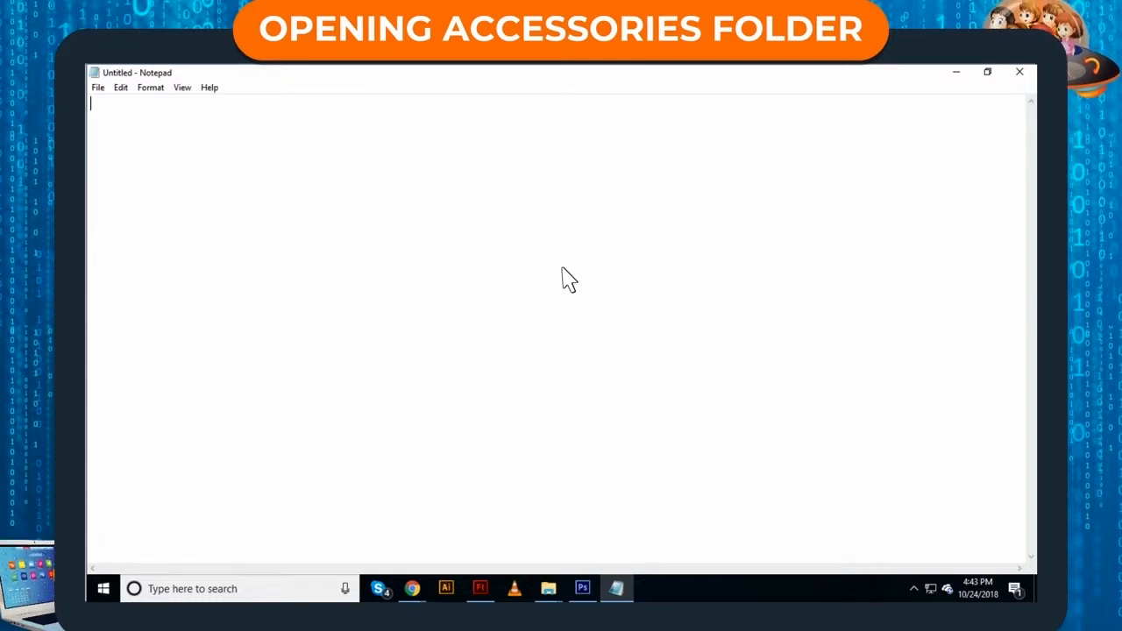
- Type 'Hello How Are You ?' in Notepad and bring up the font options
text(Hello How Are You ?)
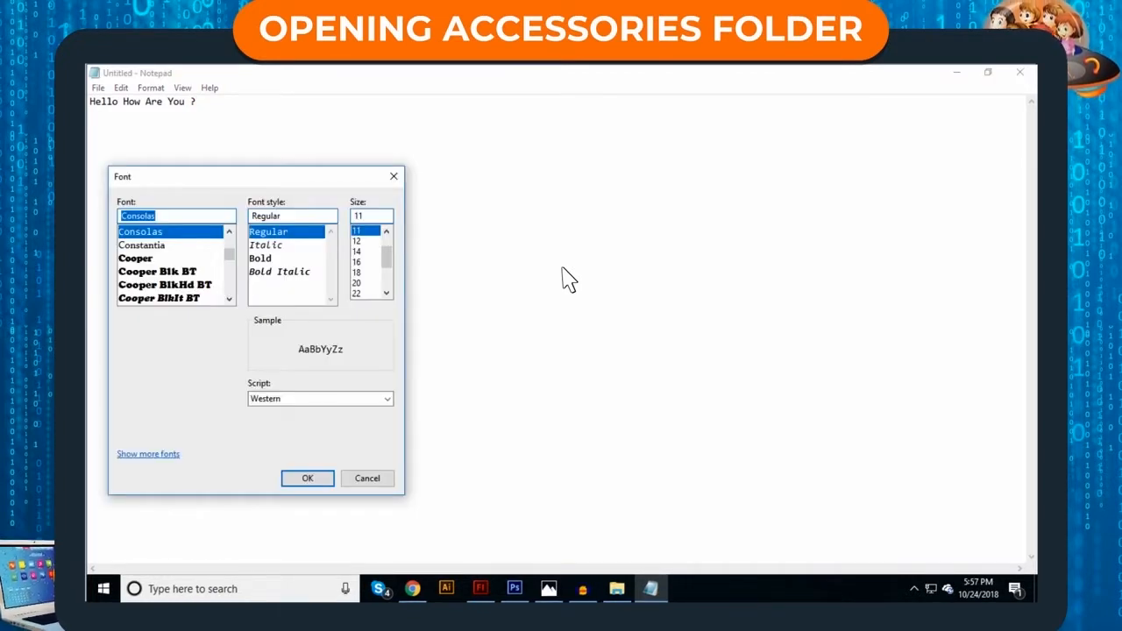
mouse_move(171, 114)
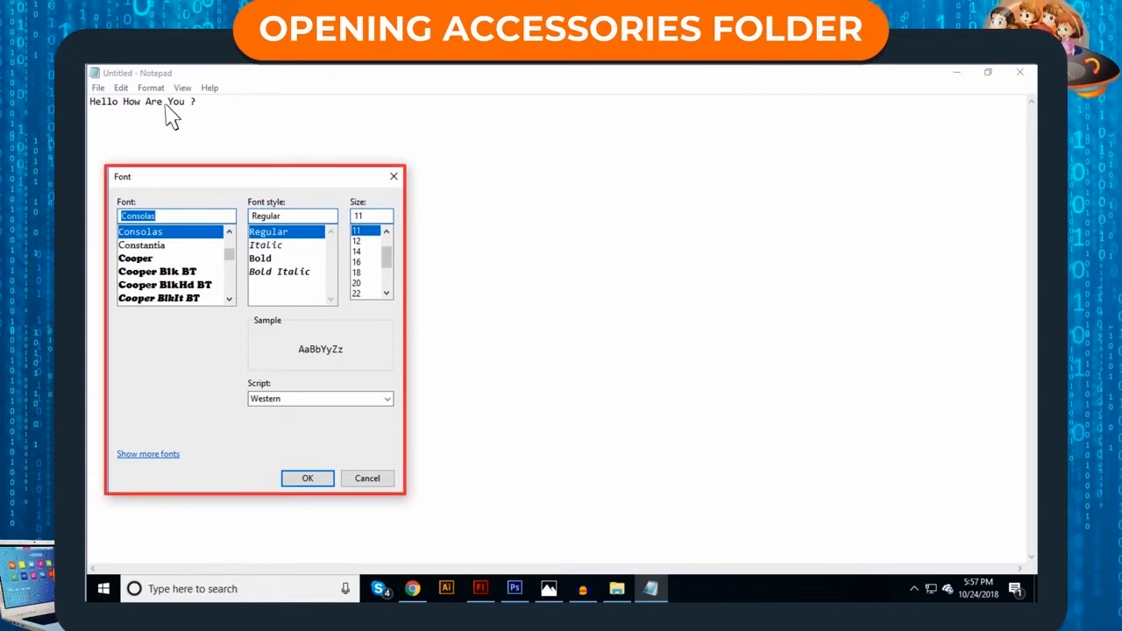
click(121, 87)
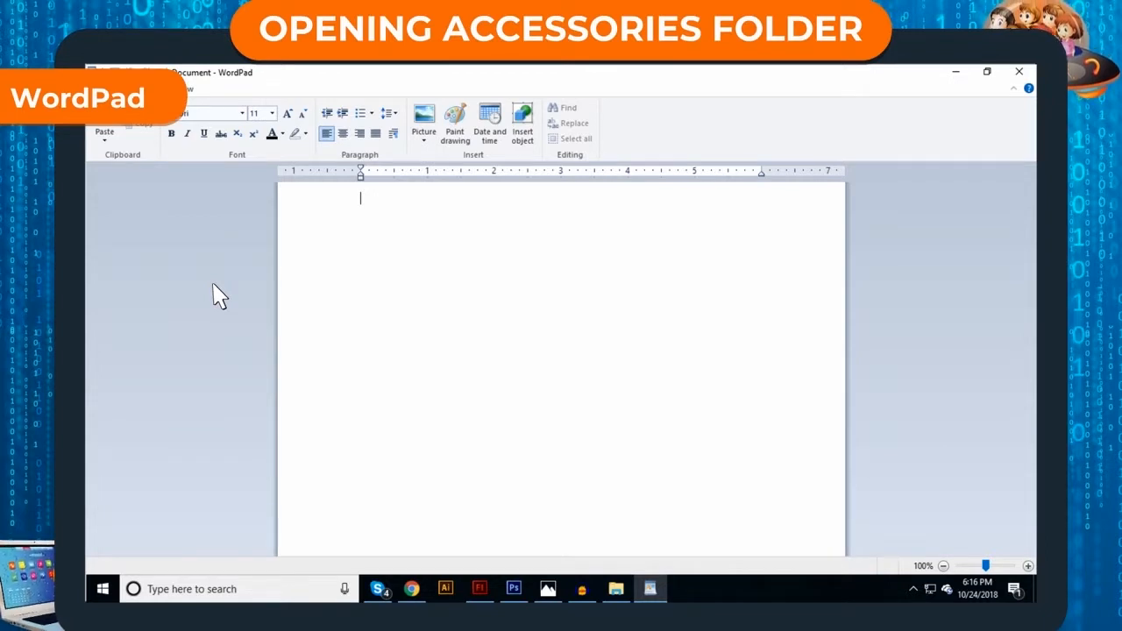
- Launch WordPad from the Windows Accessories folder in Start
click(102, 588)
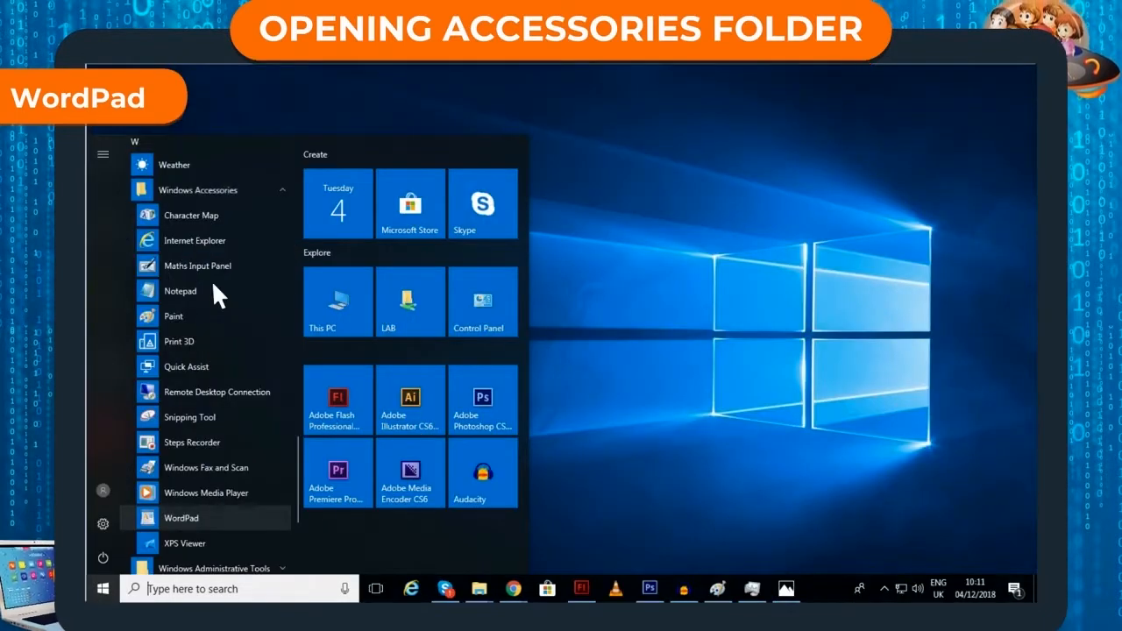
click(182, 517)
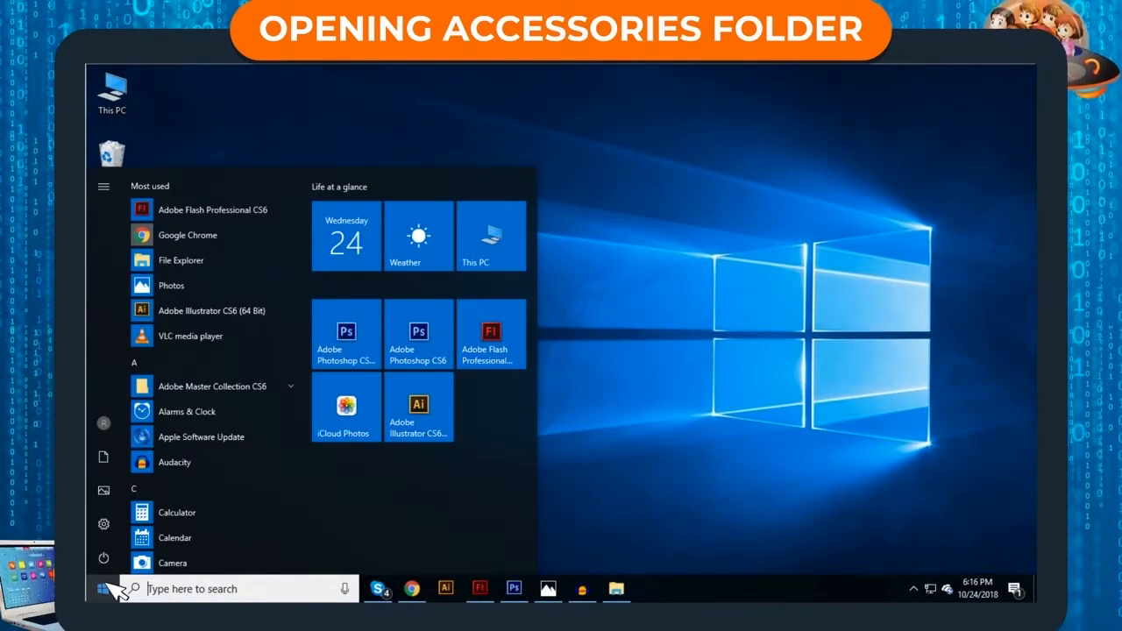
click(197, 180)
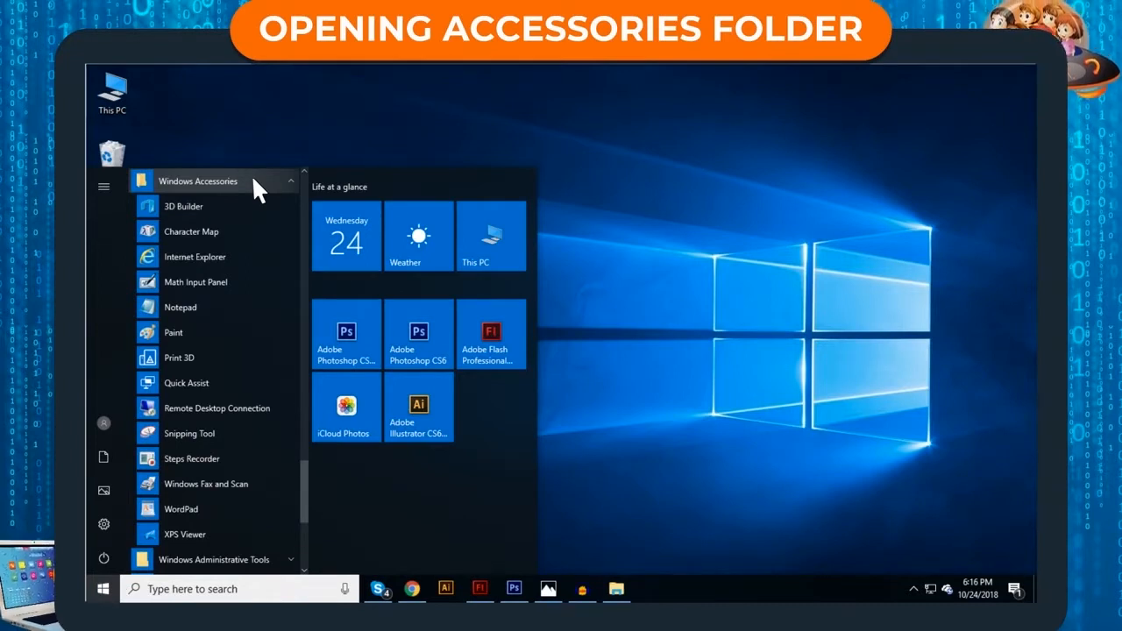
click(180, 509)
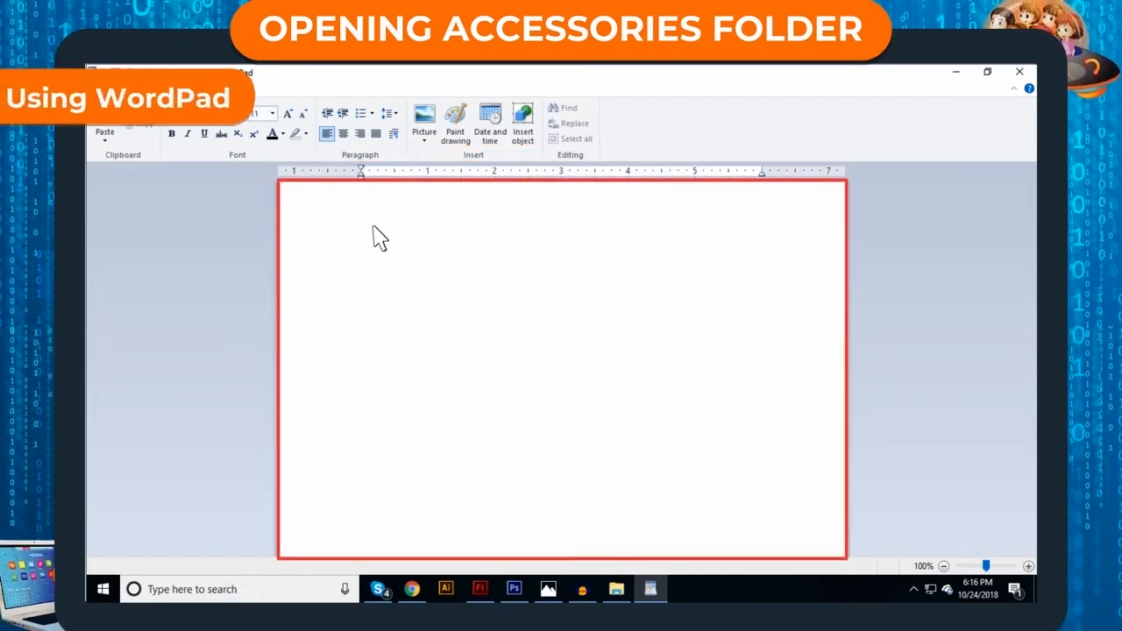
- Type 'Hello How Are You ?' into the blank WordPad document
text(Hello How Are You ?)
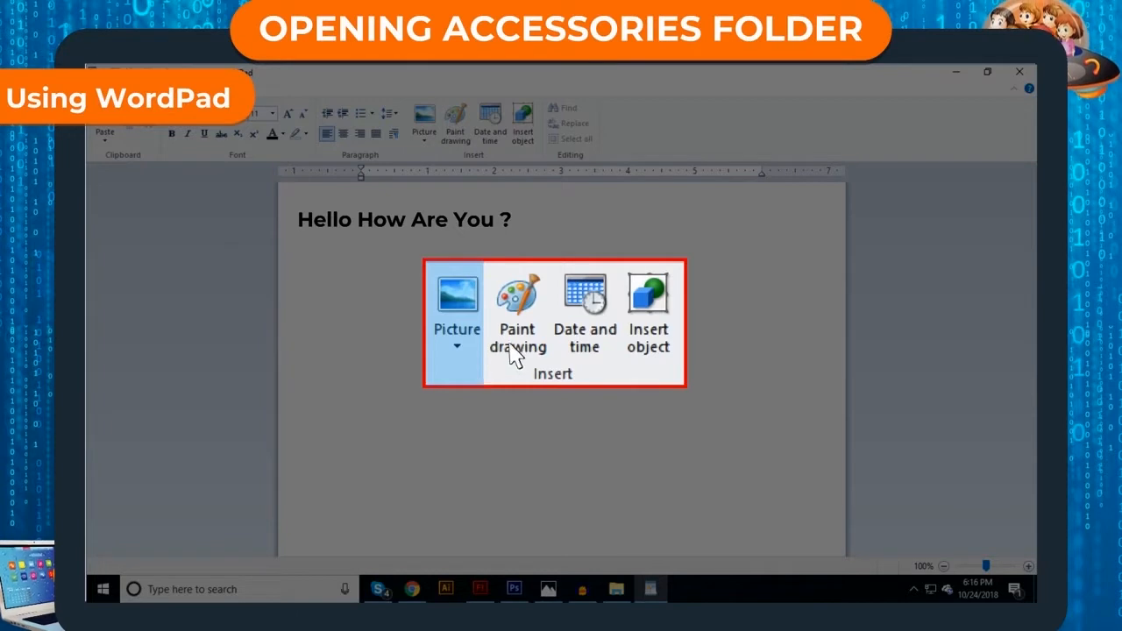
mouse_move(648, 359)
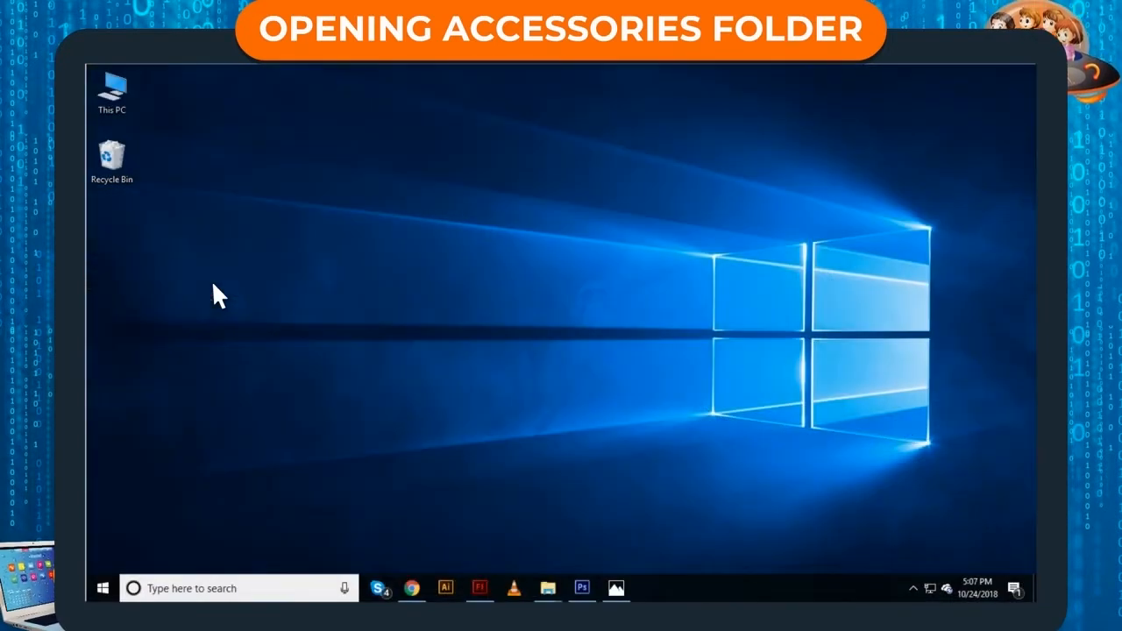
- Launch Steps Recorder from the Windows Accessories Start menu list and start recording
click(102, 588)
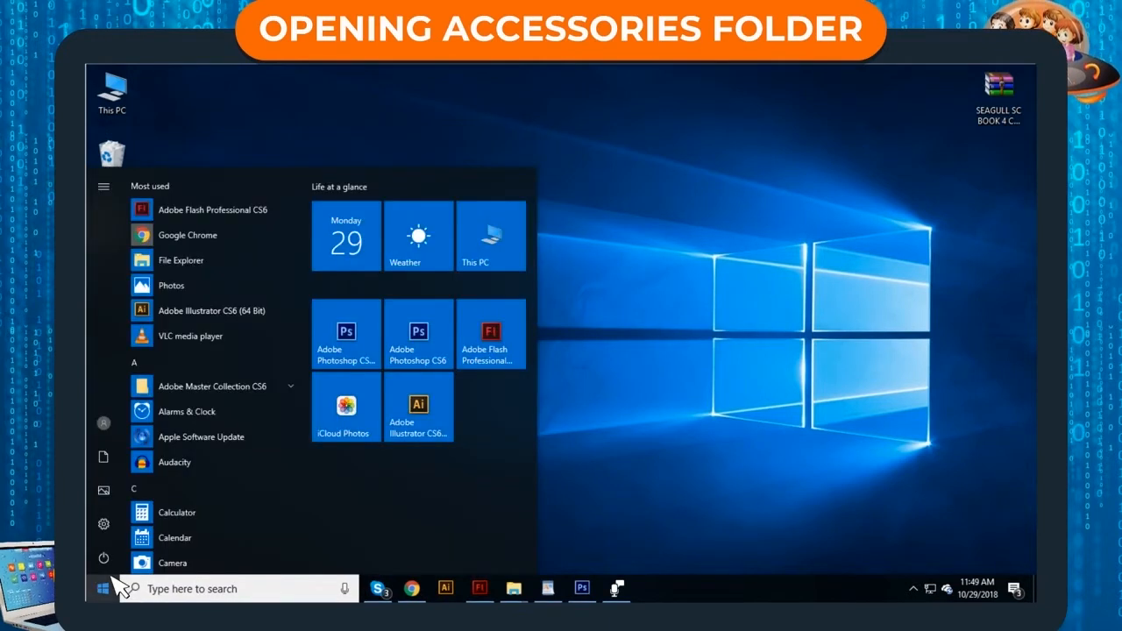
scroll(down, 3)
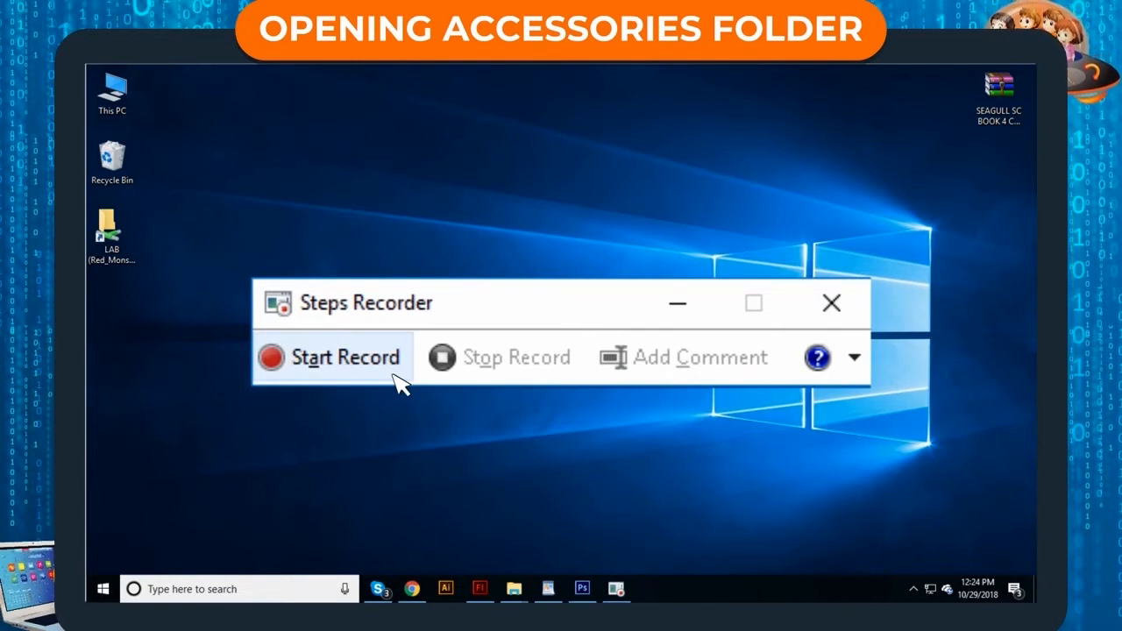
click(343, 357)
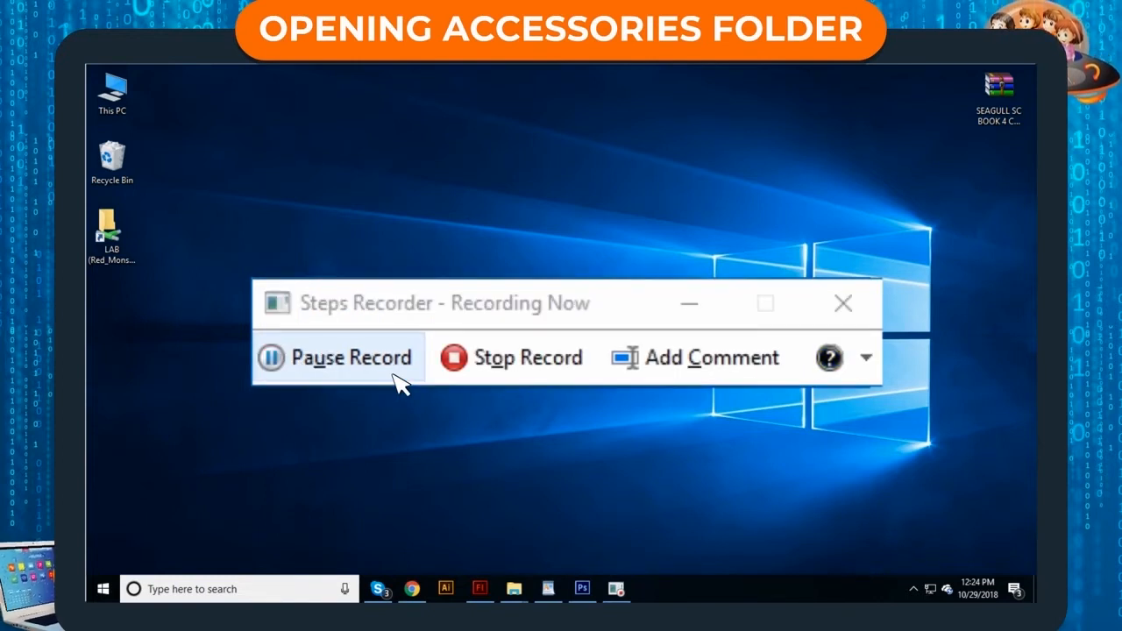